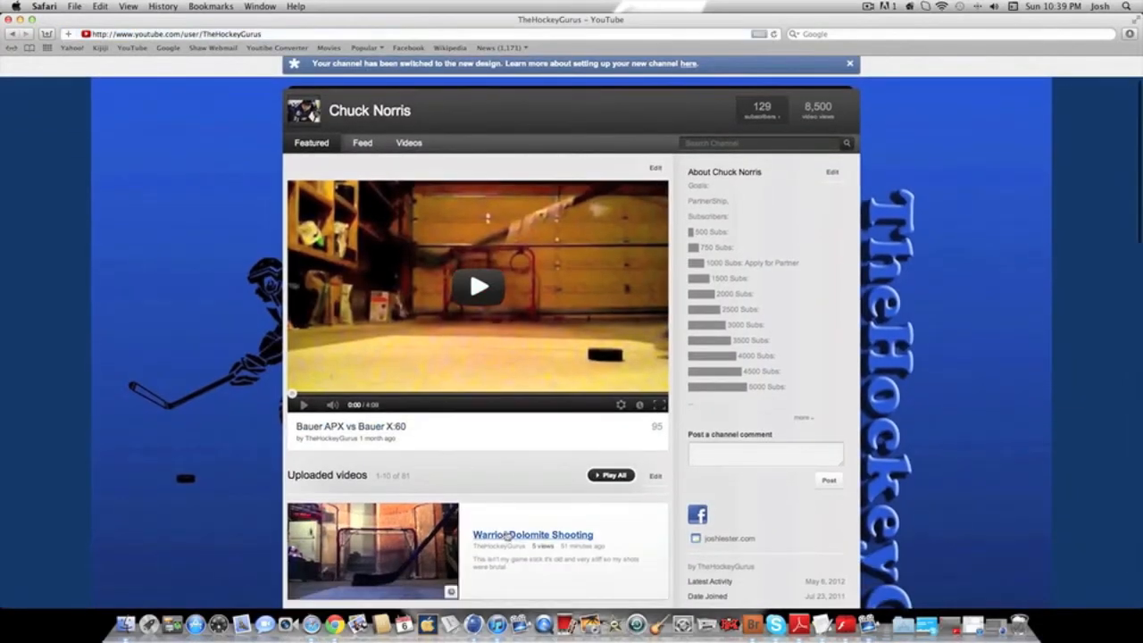
Watch Warrior Dolomite Shooting, then 2012 WHL Bantom Draft, then open Bauer Vapor APX Sauceys.
click(533, 534)
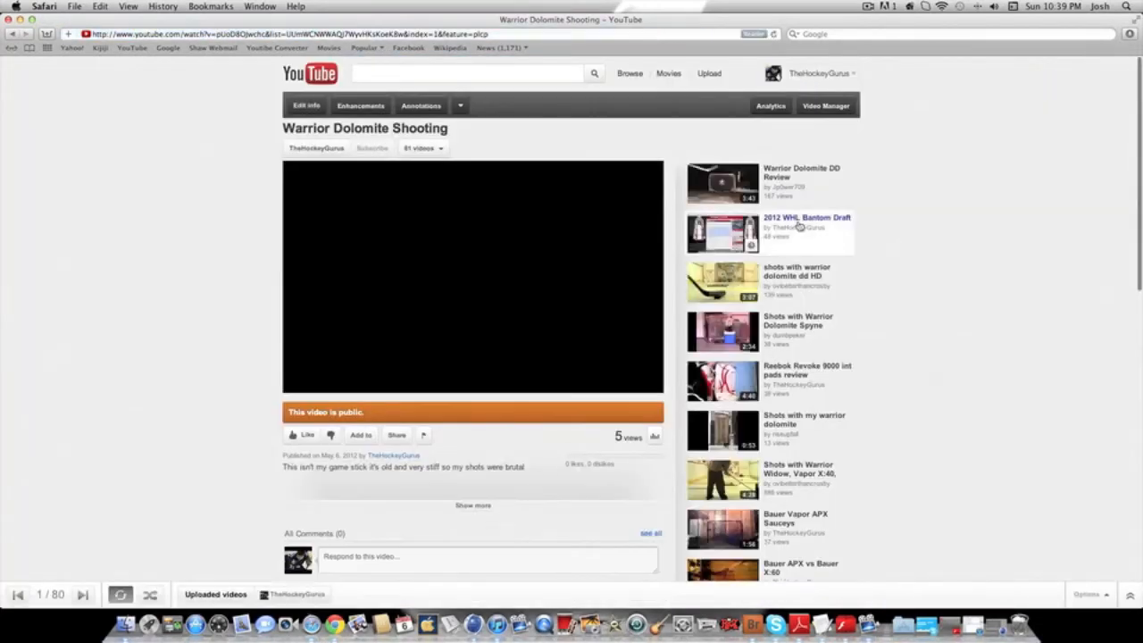
click(471, 274)
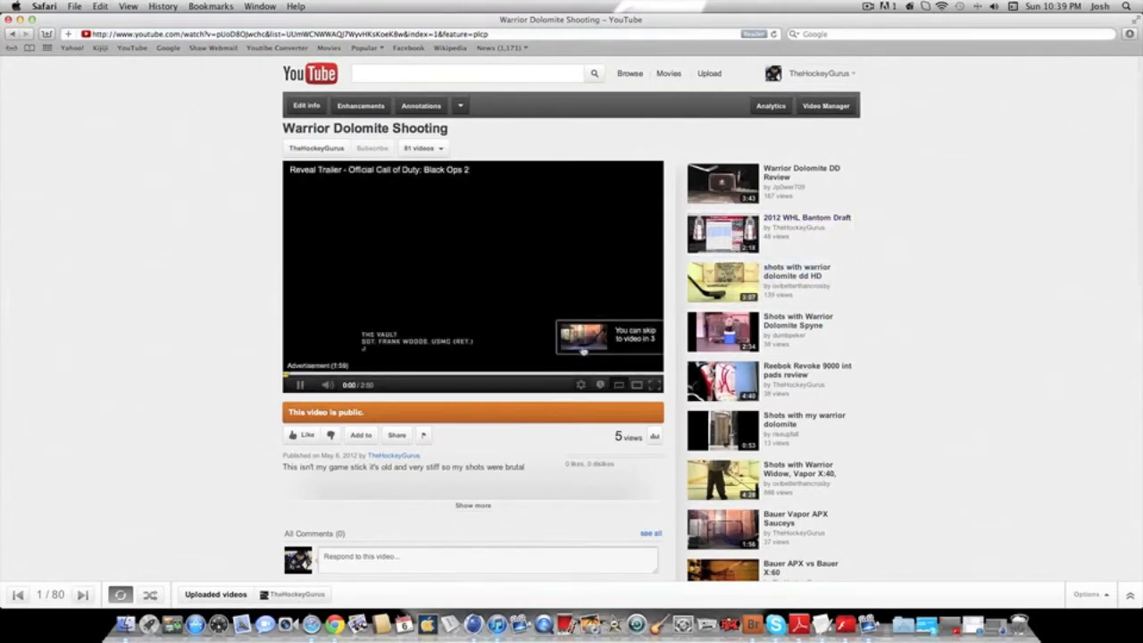
mouse_move(610, 281)
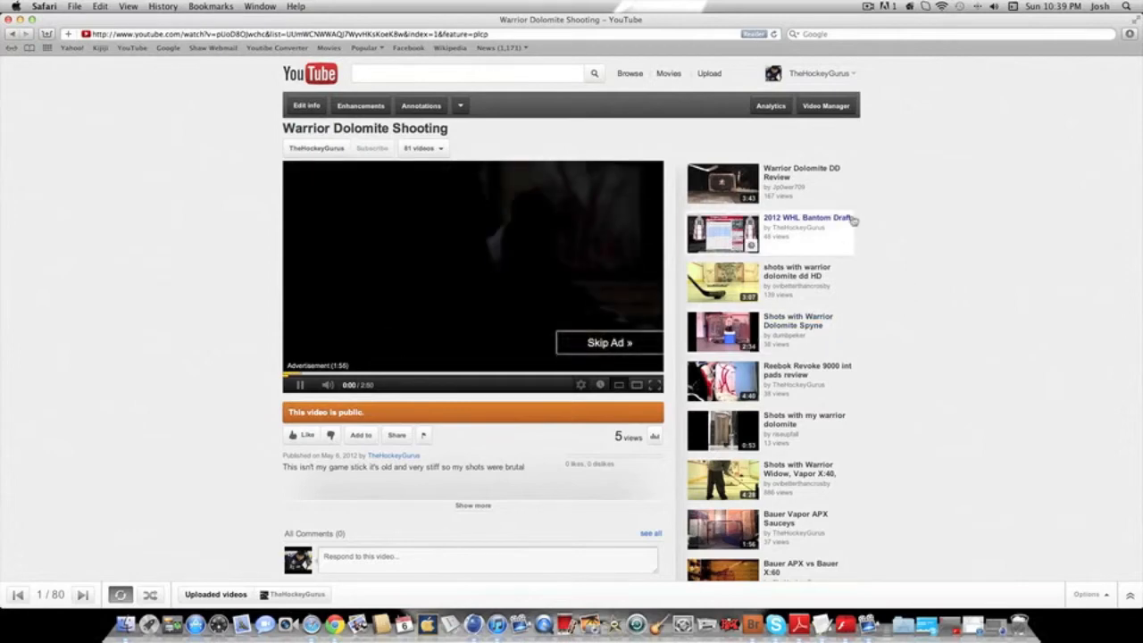
click(807, 220)
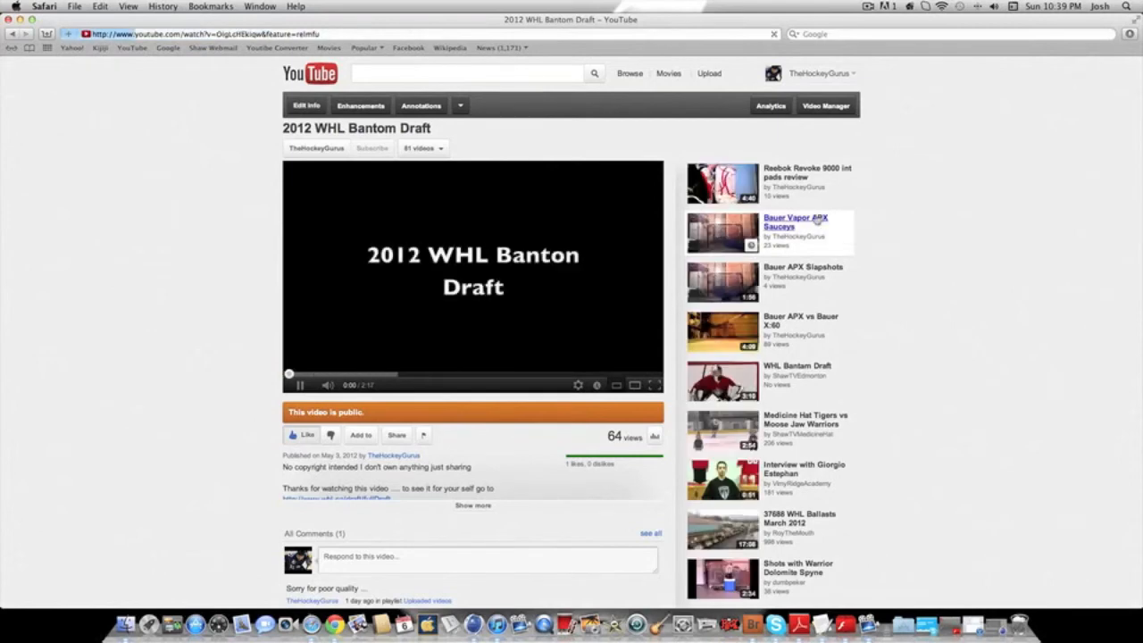
click(795, 222)
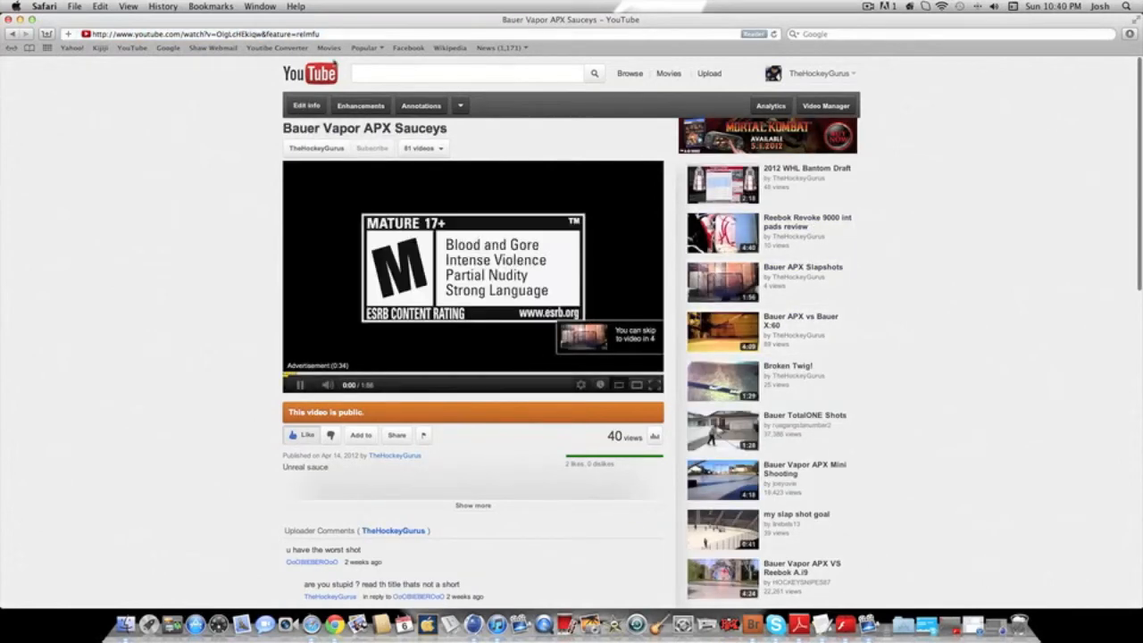
mouse_move(305, 105)
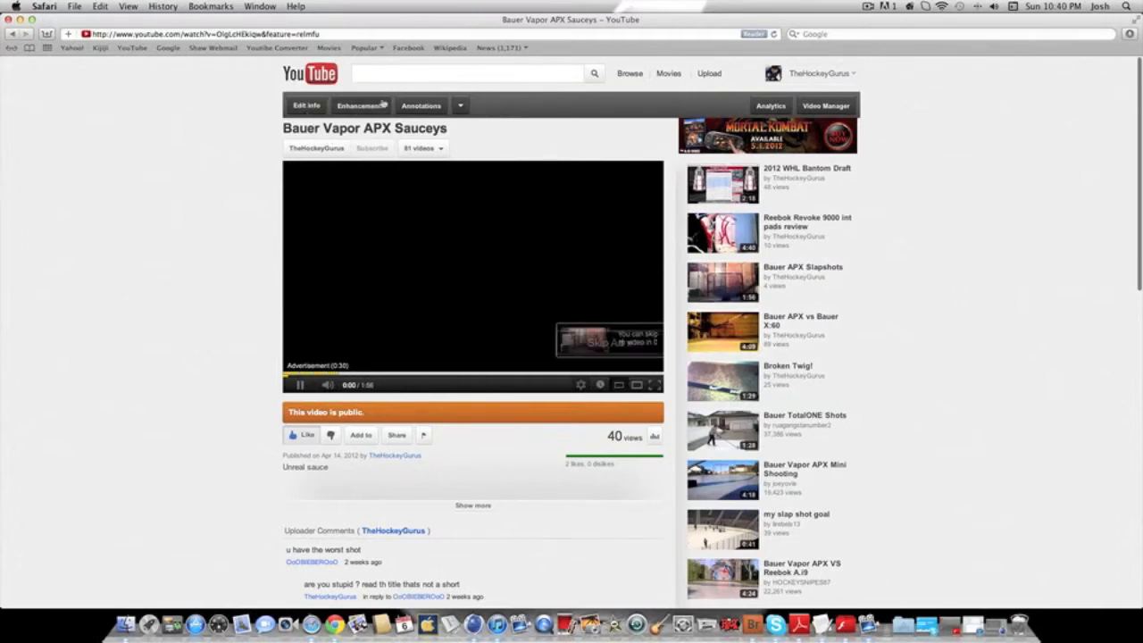
Go to the YouTube homepage, then load the 'parners' channel page from the address bar.
click(309, 73)
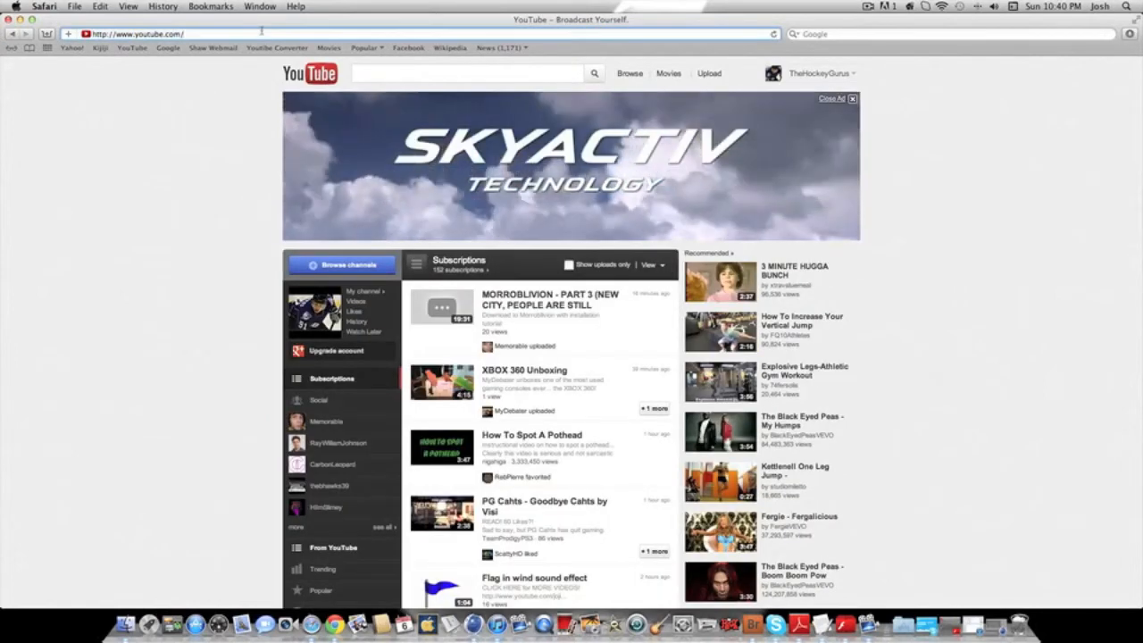
text(parners)
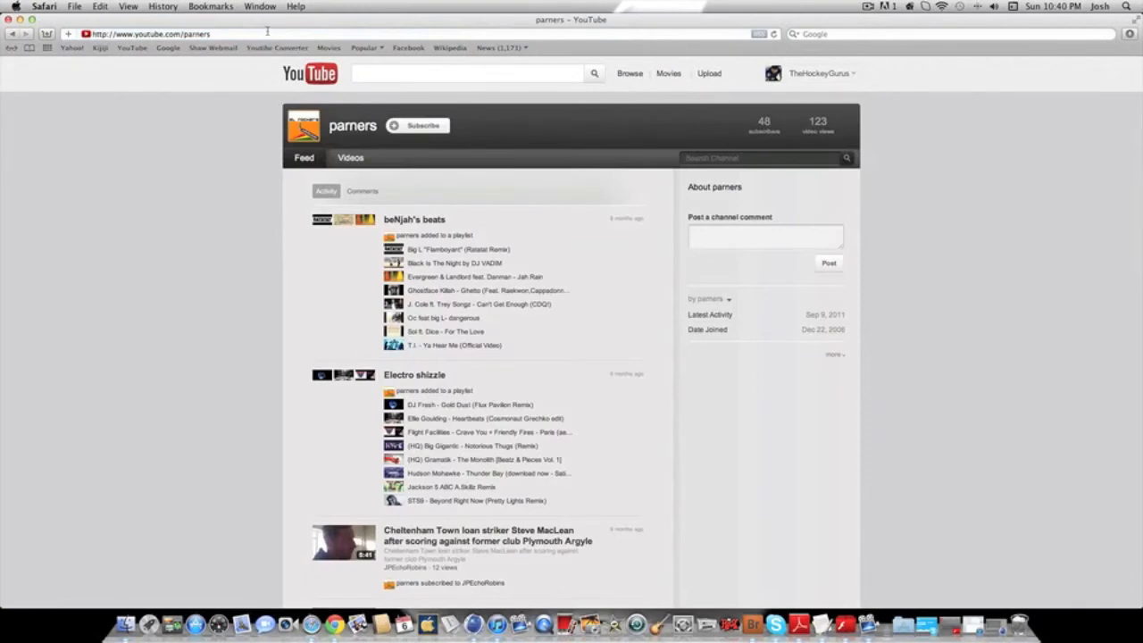
click(196, 34)
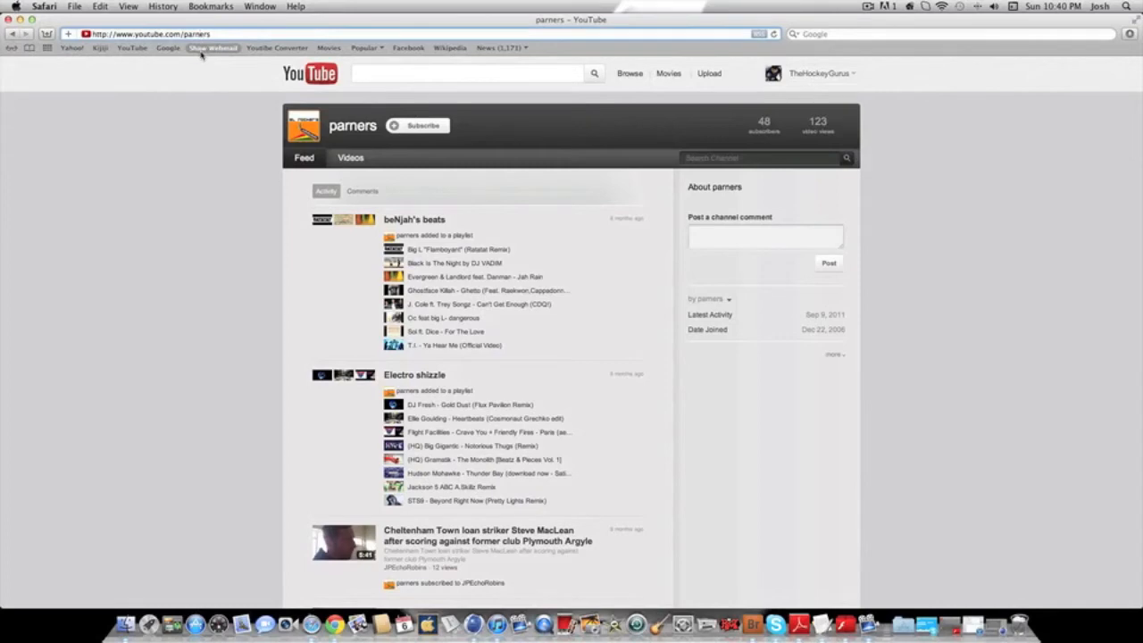
mouse_move(277, 48)
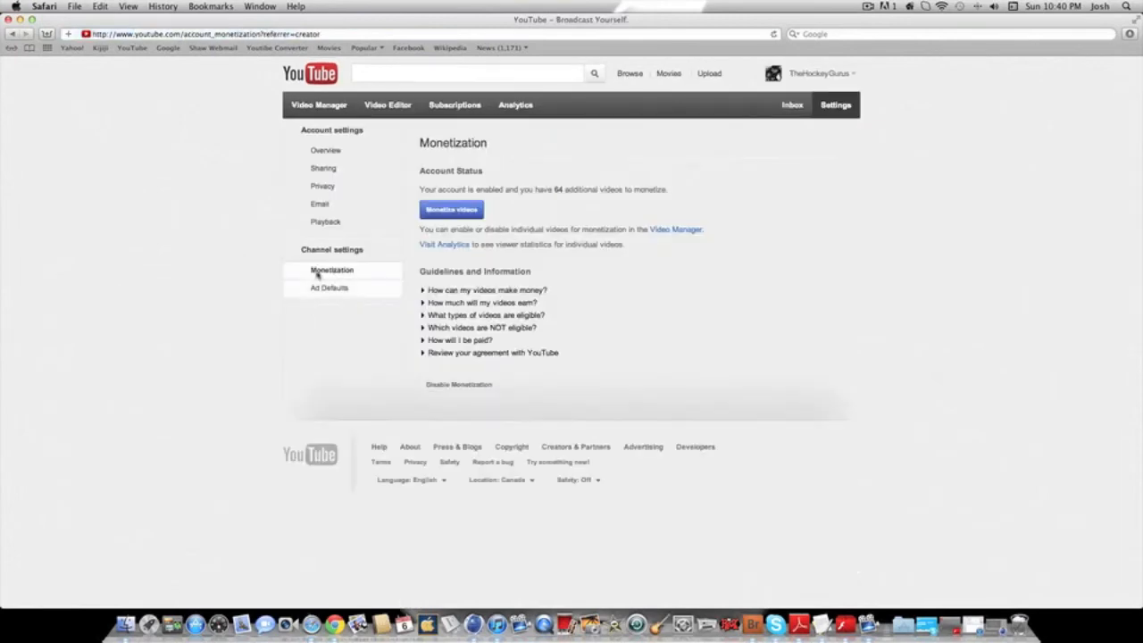
Enable video monetization with overlay and TrueView in-stream ads kept checked.
click(450, 209)
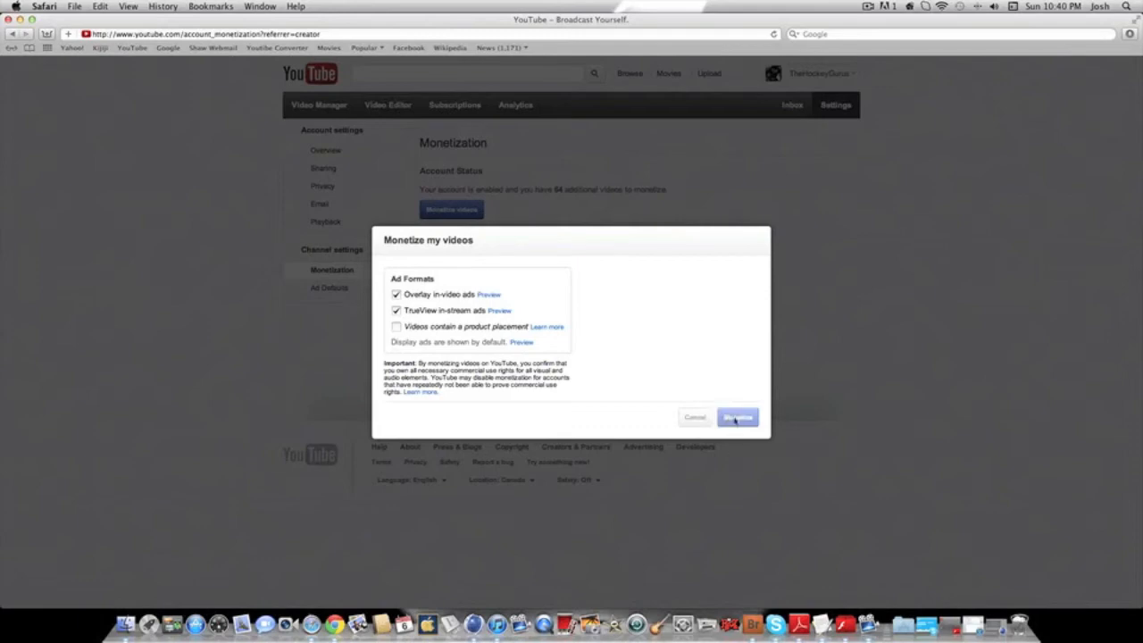
click(736, 417)
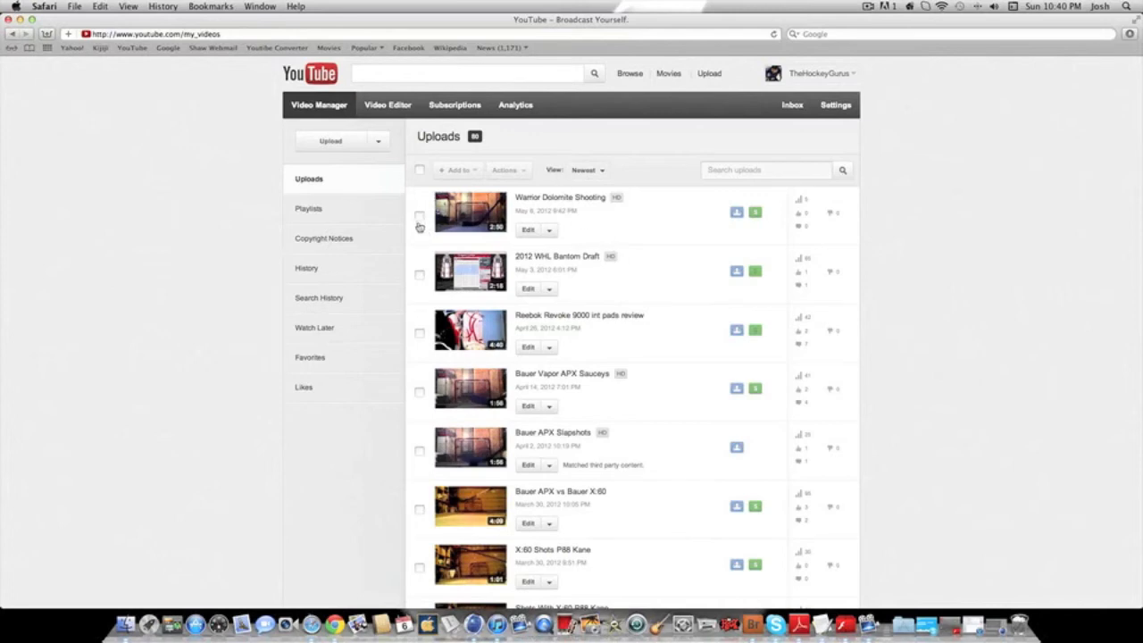
mouse_move(398, 214)
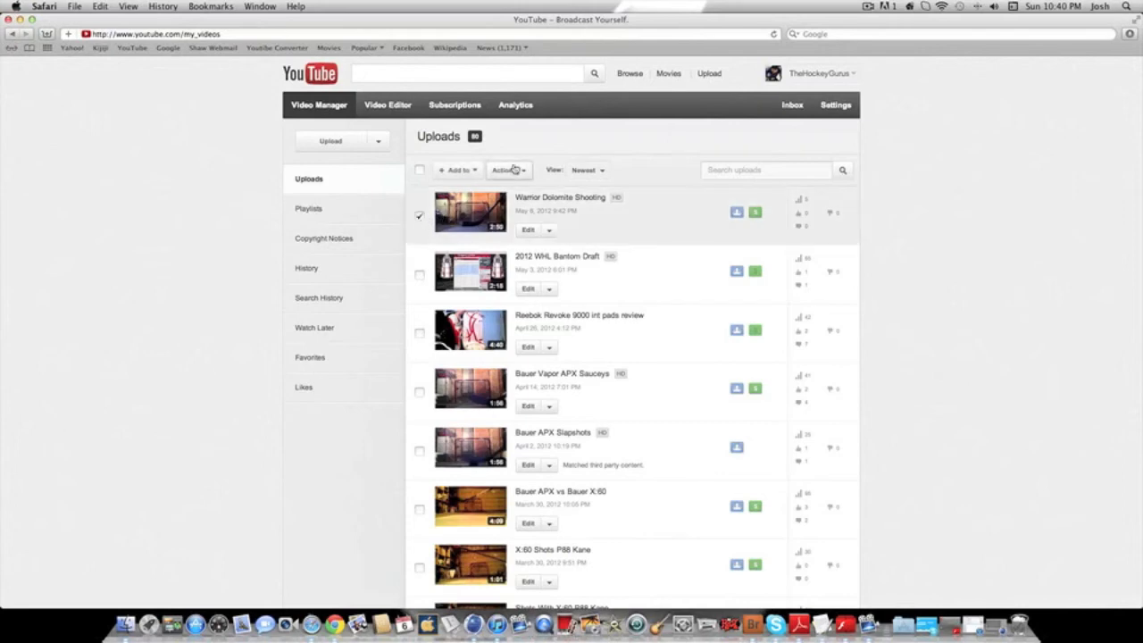
Monetize the checked Warrior Dolomite Shooting upload via the Actions menu.
click(506, 169)
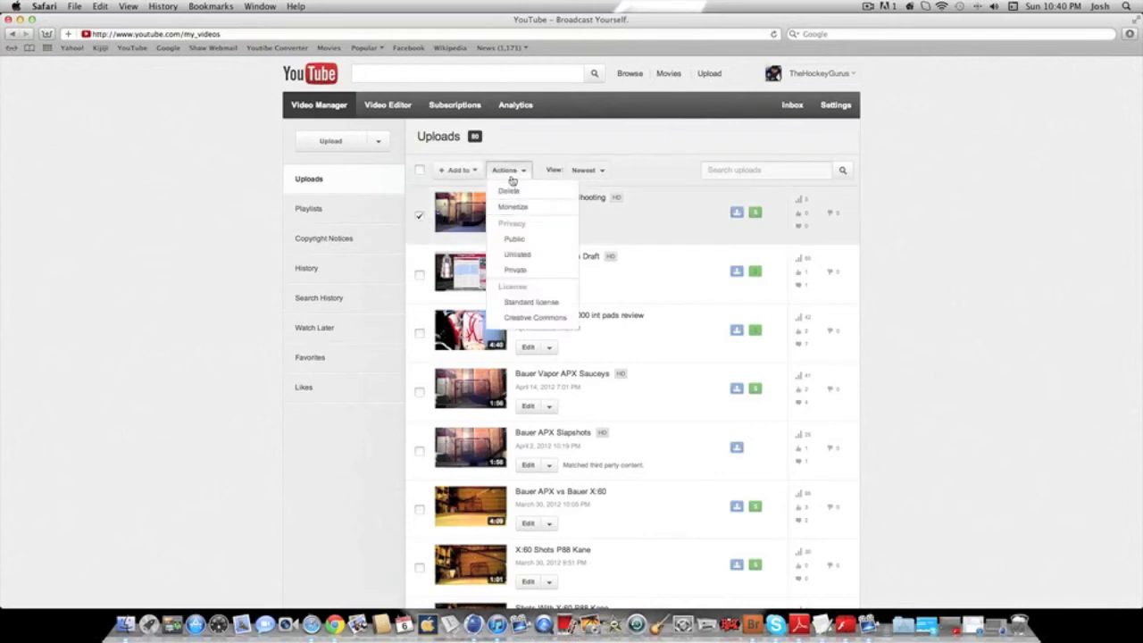
click(507, 169)
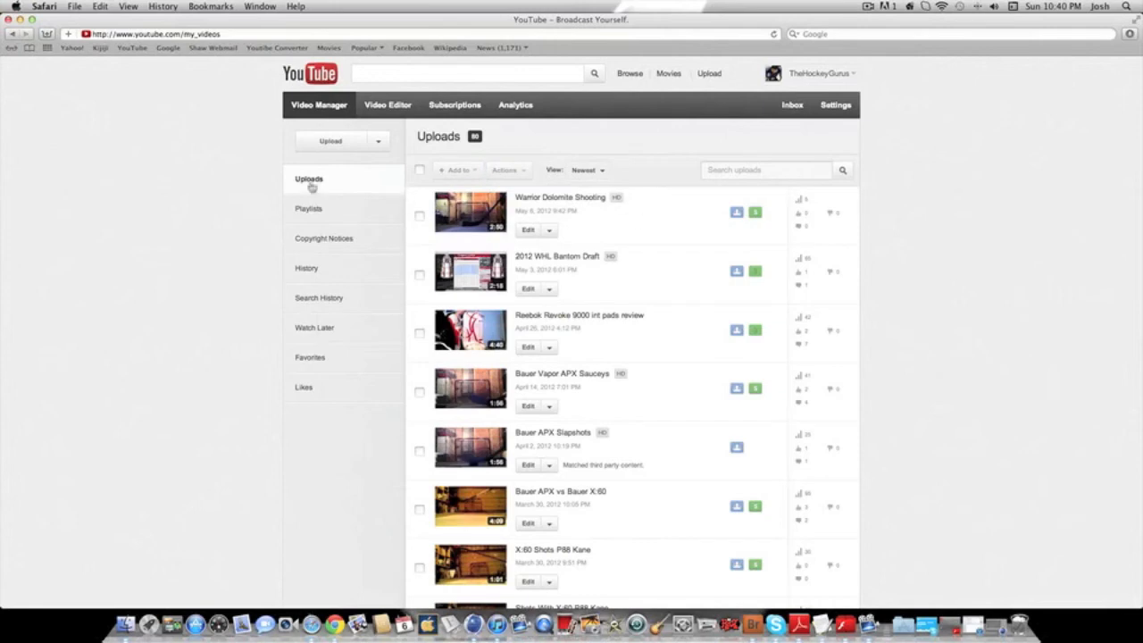
click(419, 215)
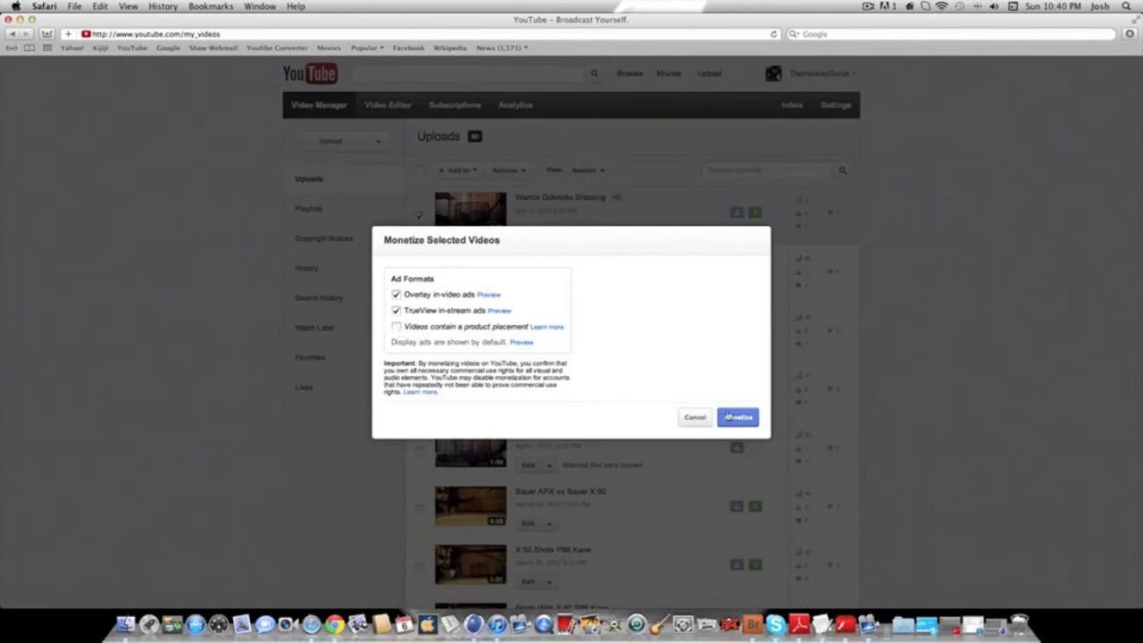
click(738, 417)
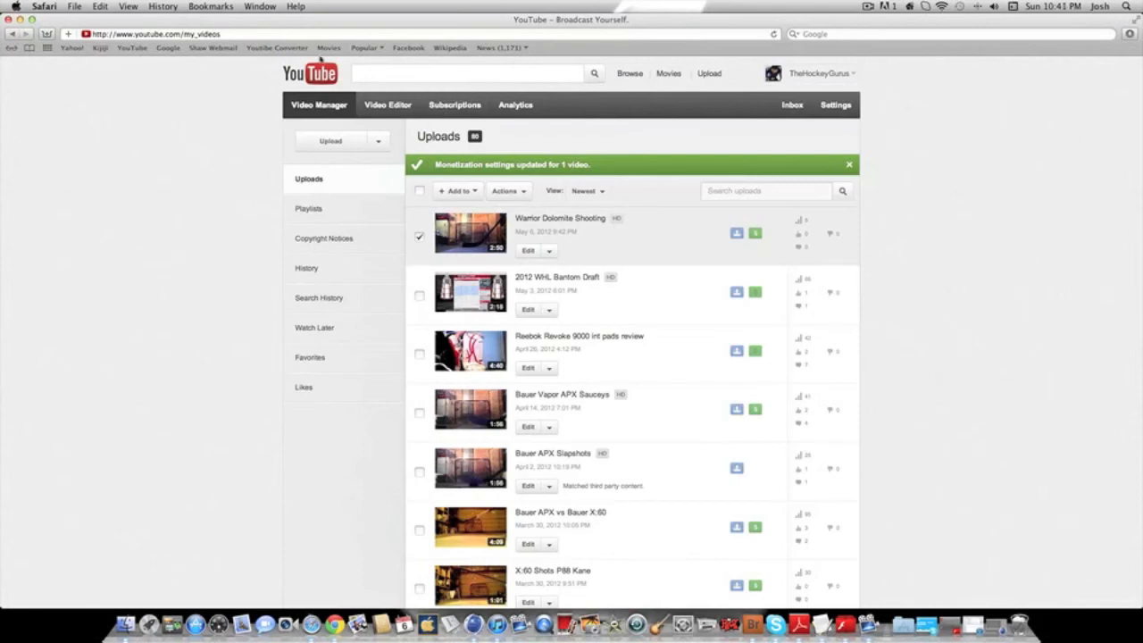
Return to the YouTube homepage and close the Safari window.
click(310, 74)
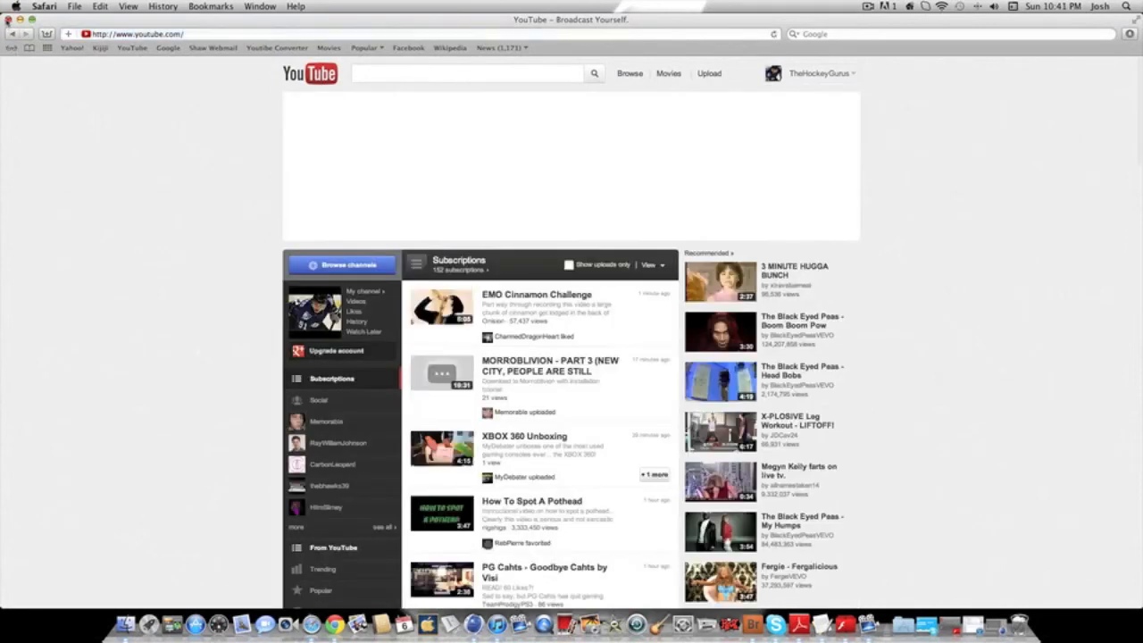
click(8, 20)
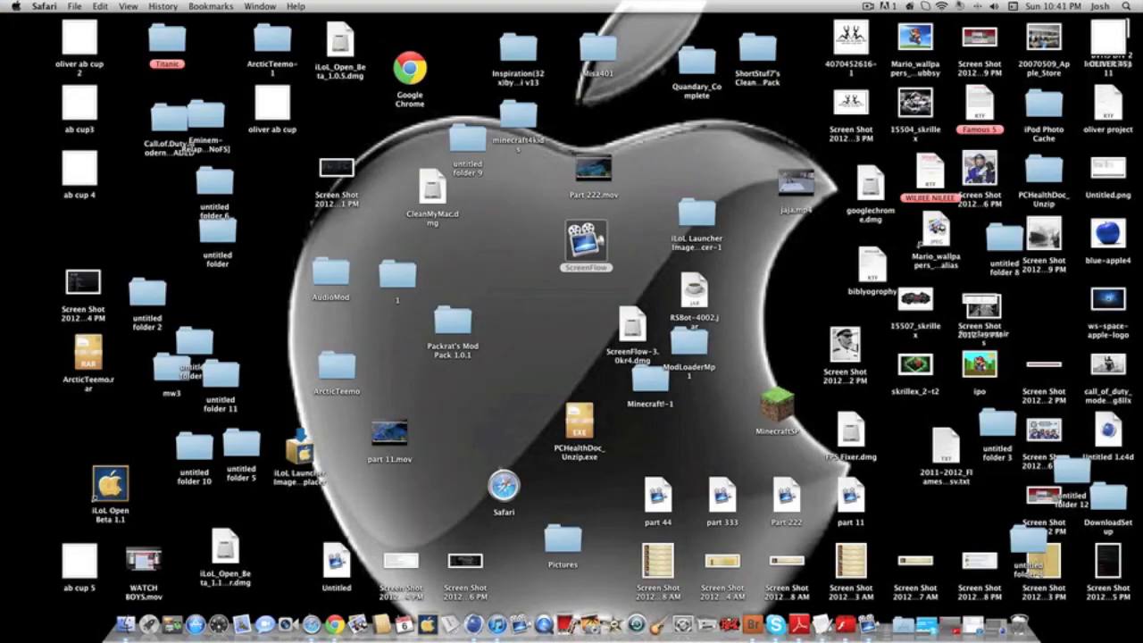
click(883, 6)
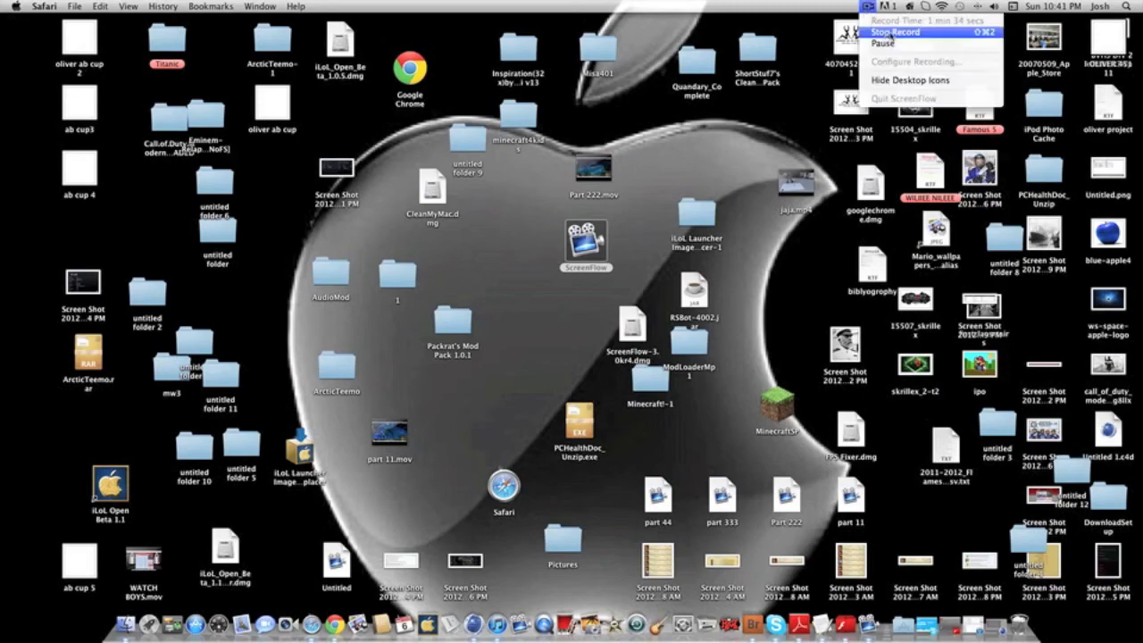